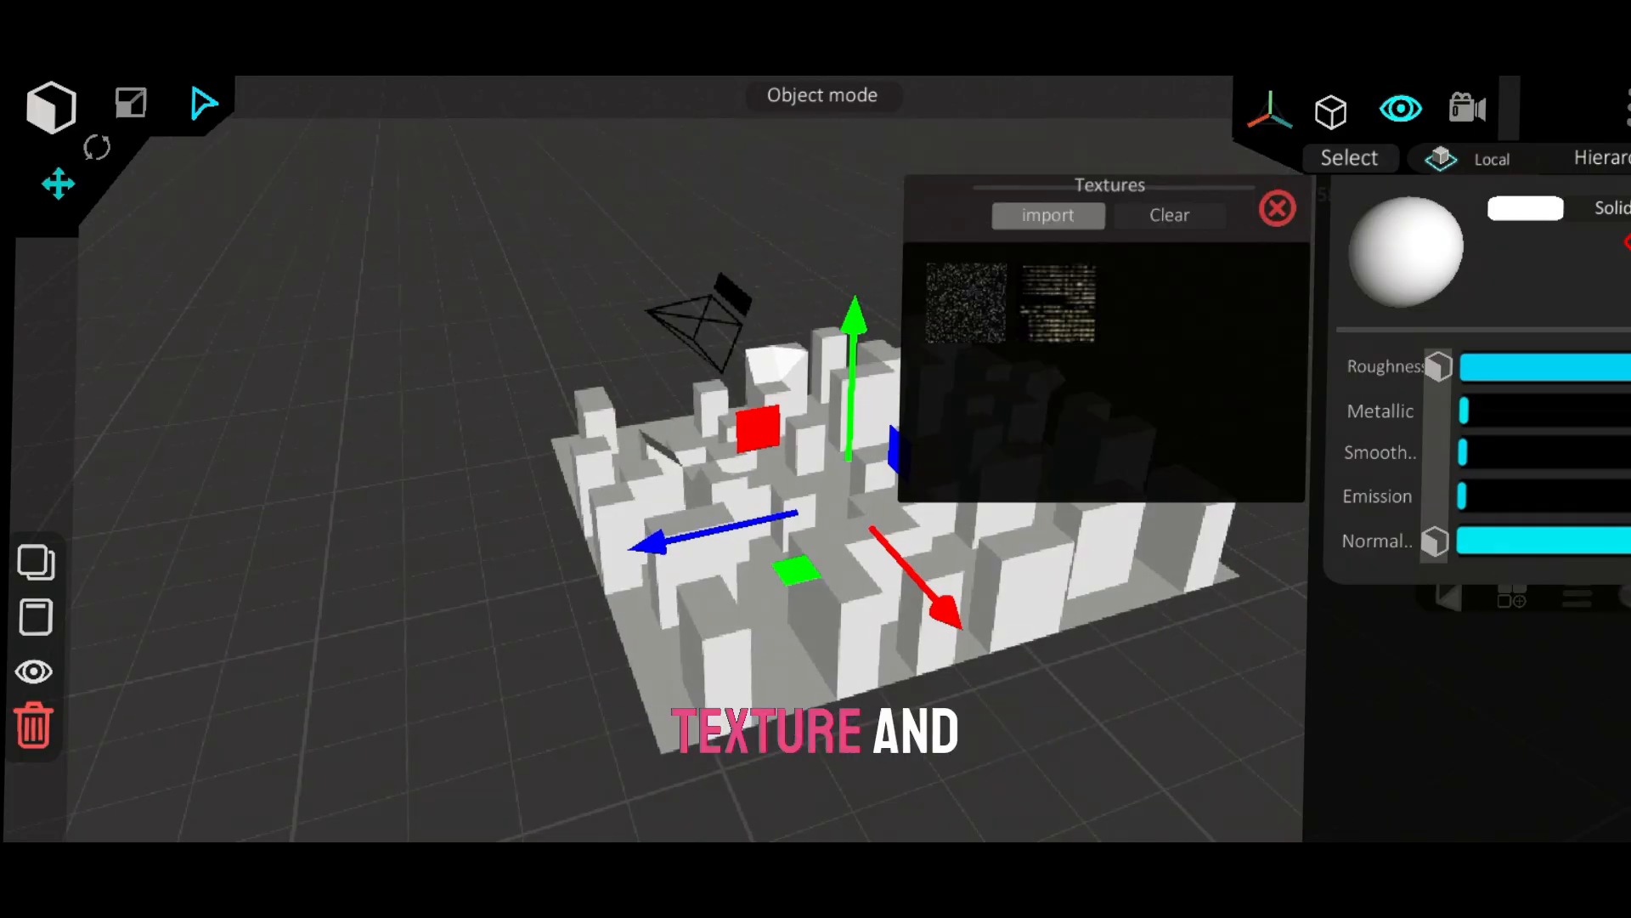
Step: Apply the night-window texture to the building plane and adjust its material
click(1276, 207)
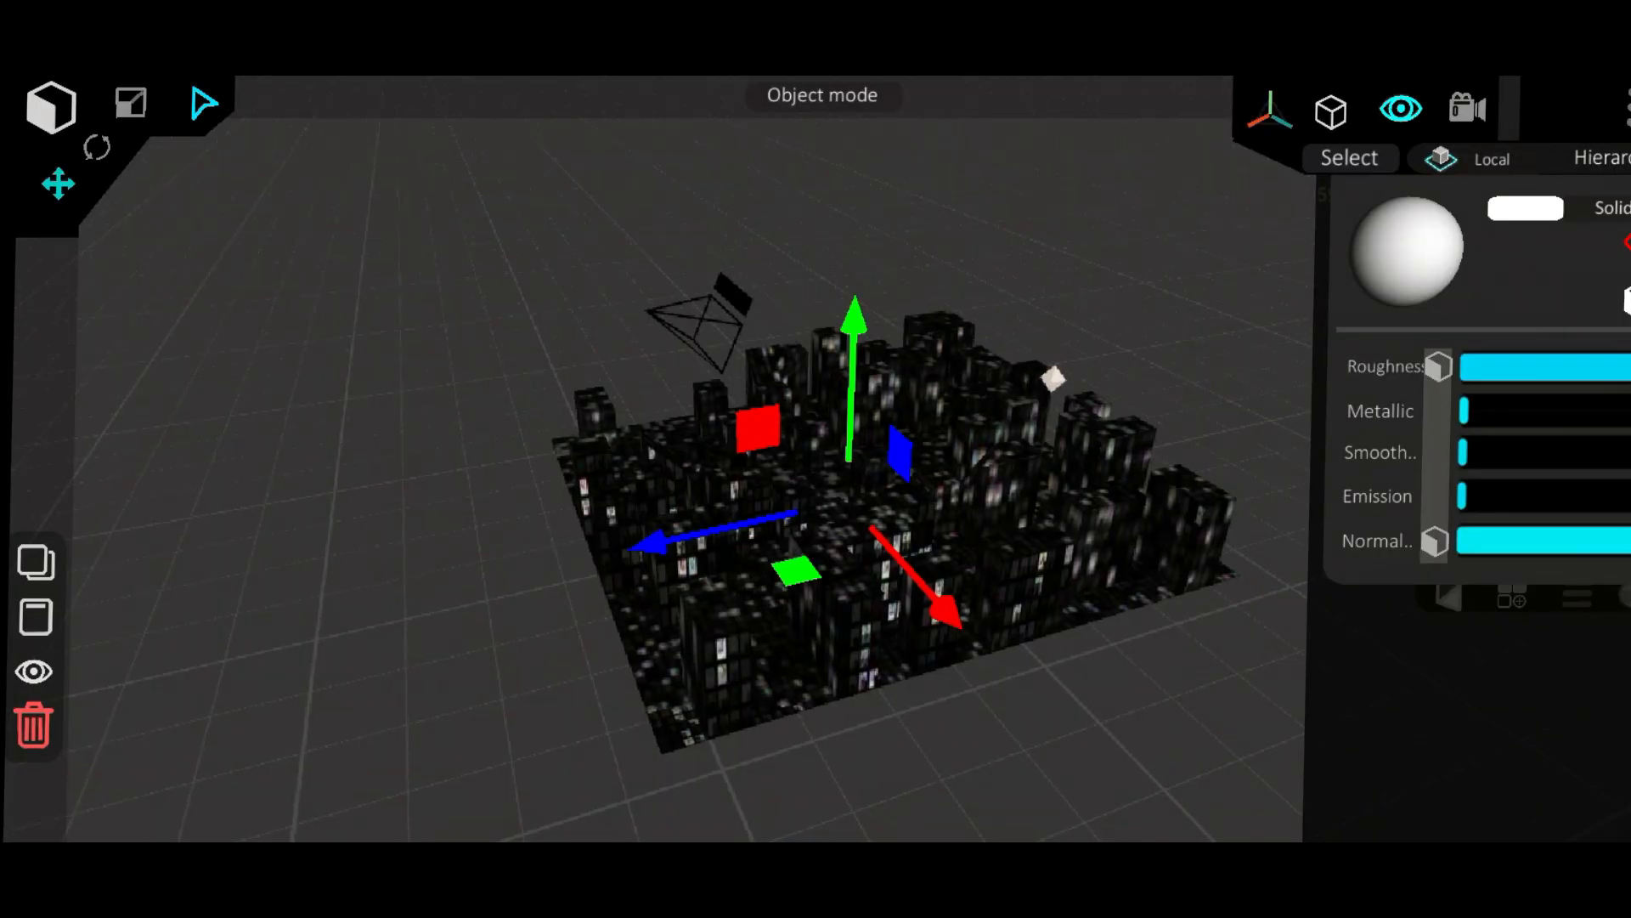
click(1497, 558)
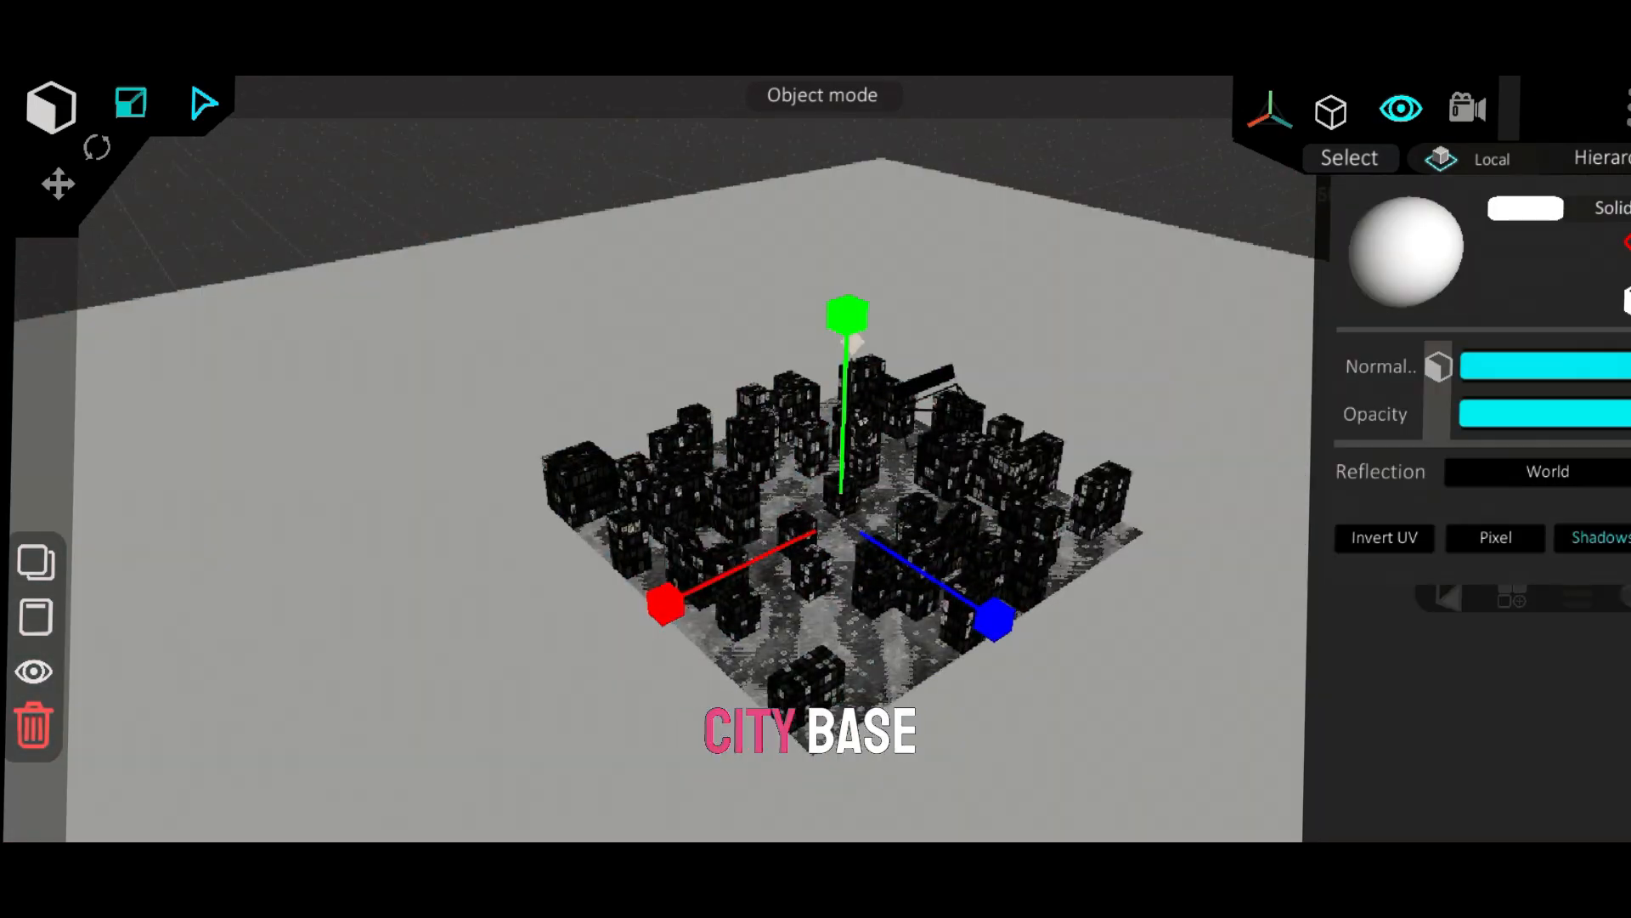
Step: Duplicate the textured building plane so more glowing-window blocks fill the dark city
click(1411, 252)
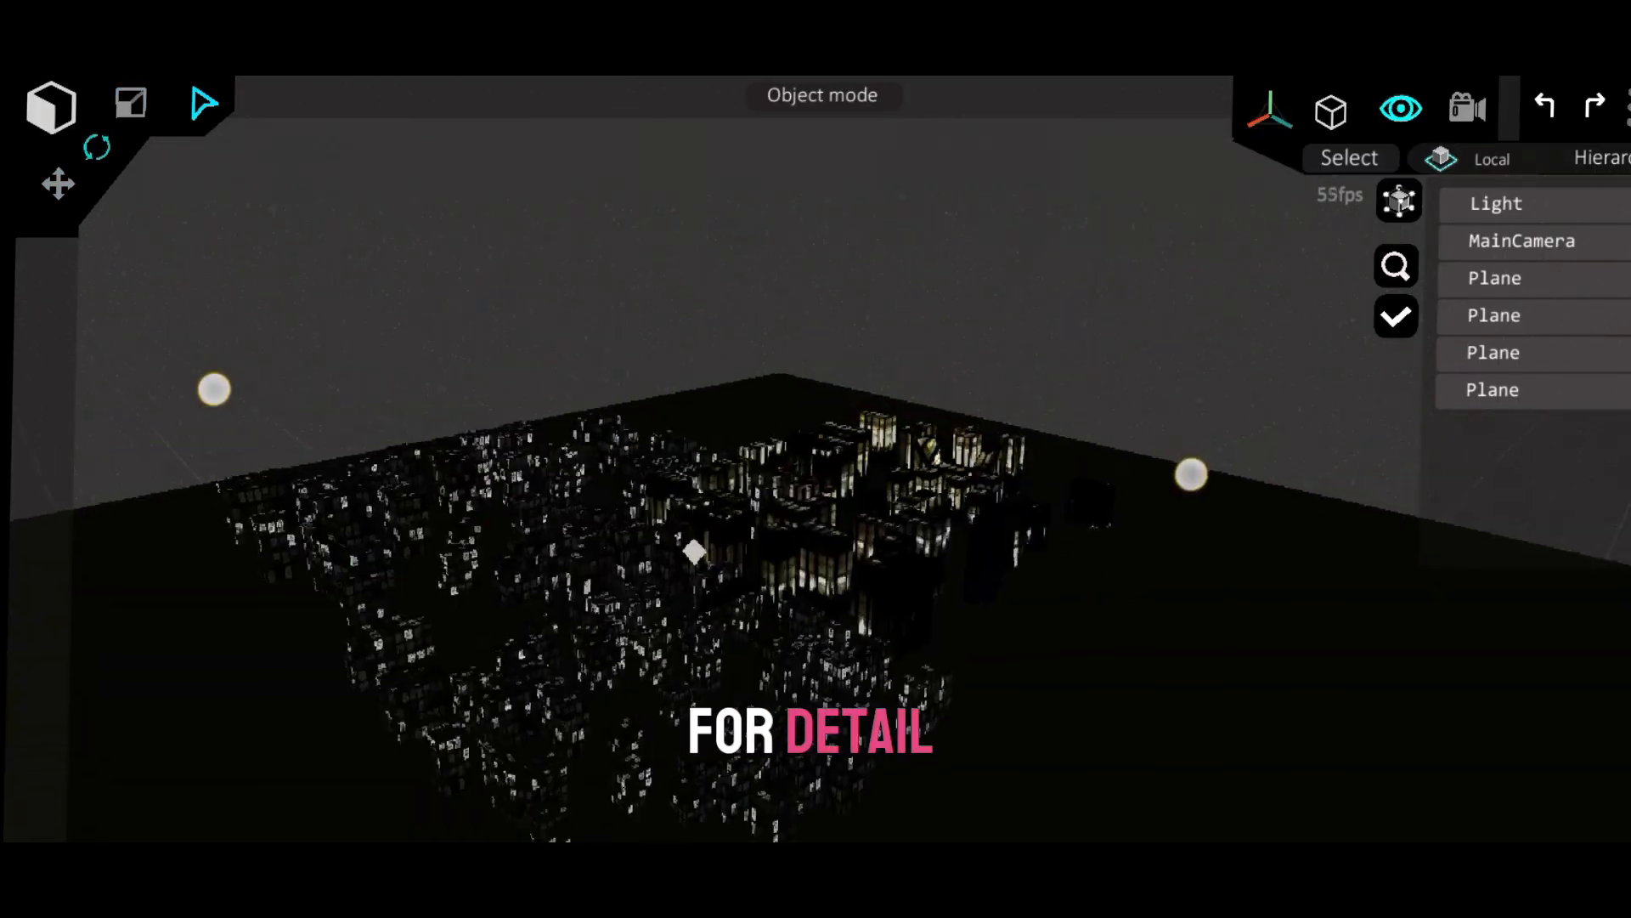
click(1492, 426)
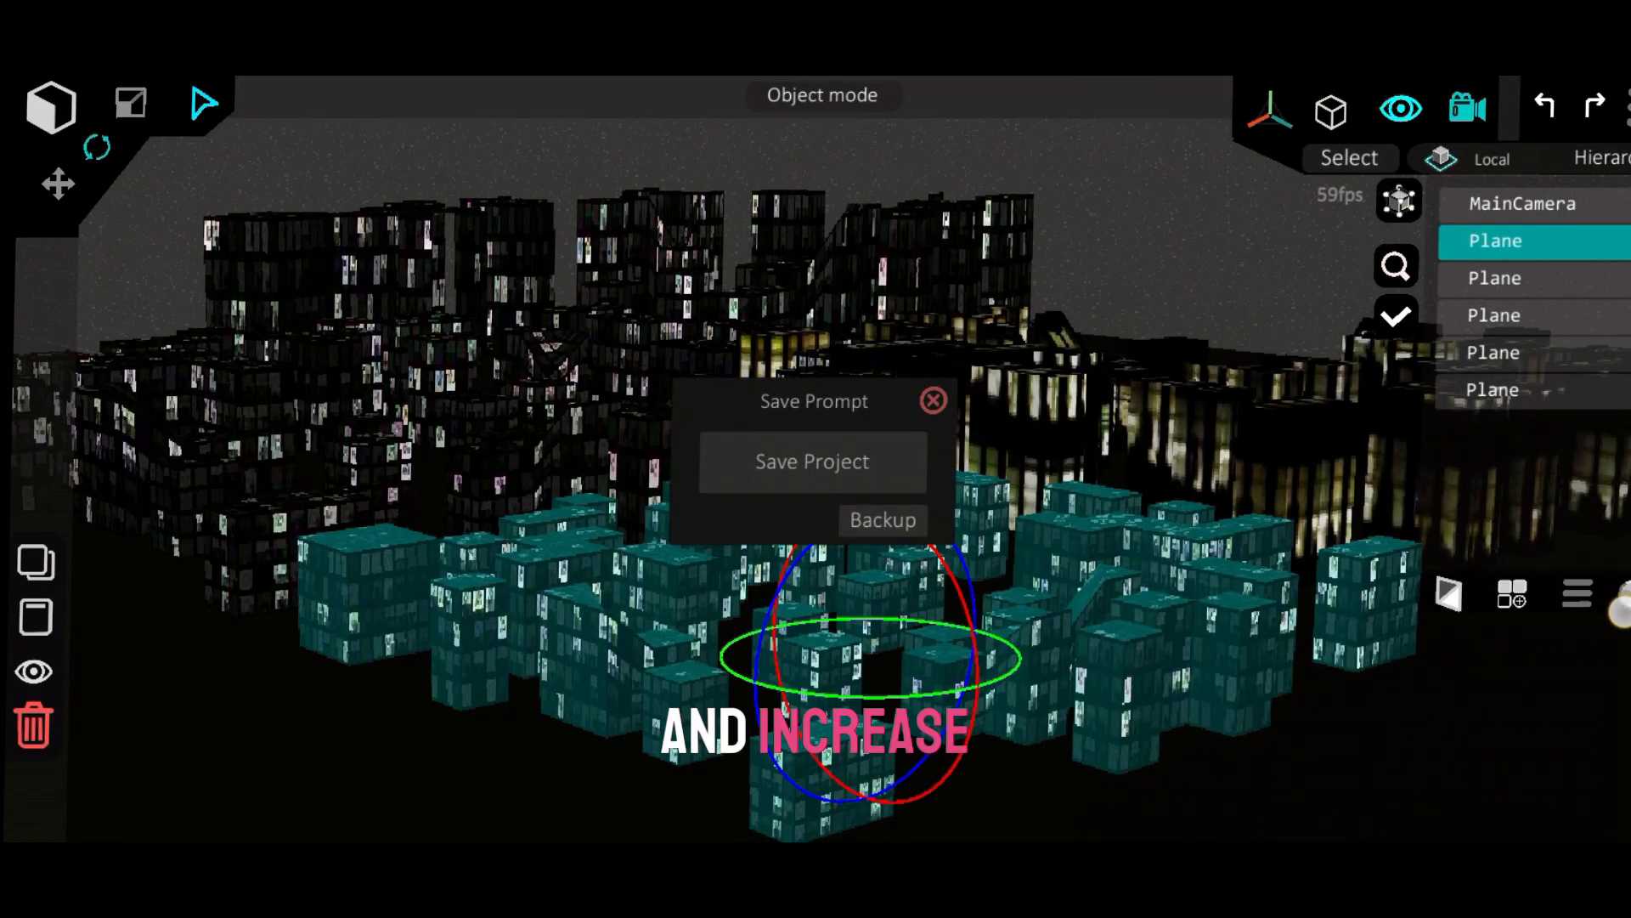
Step: Save the project after adding the foreground building block
click(931, 401)
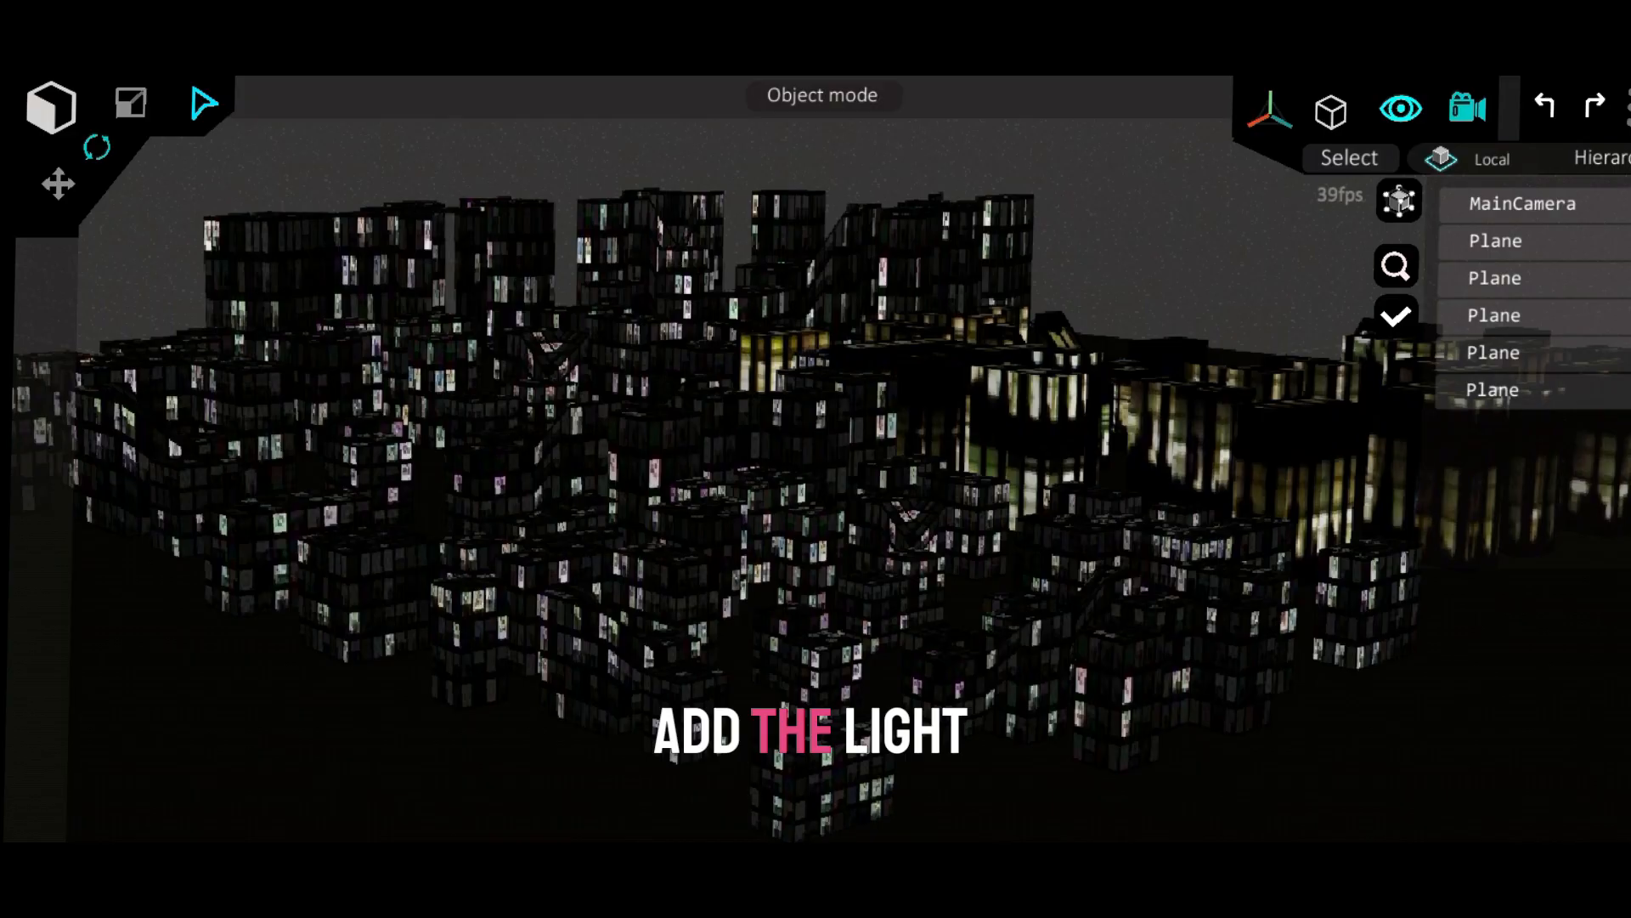
Step: Render the lit night city scene from the camera
click(1325, 105)
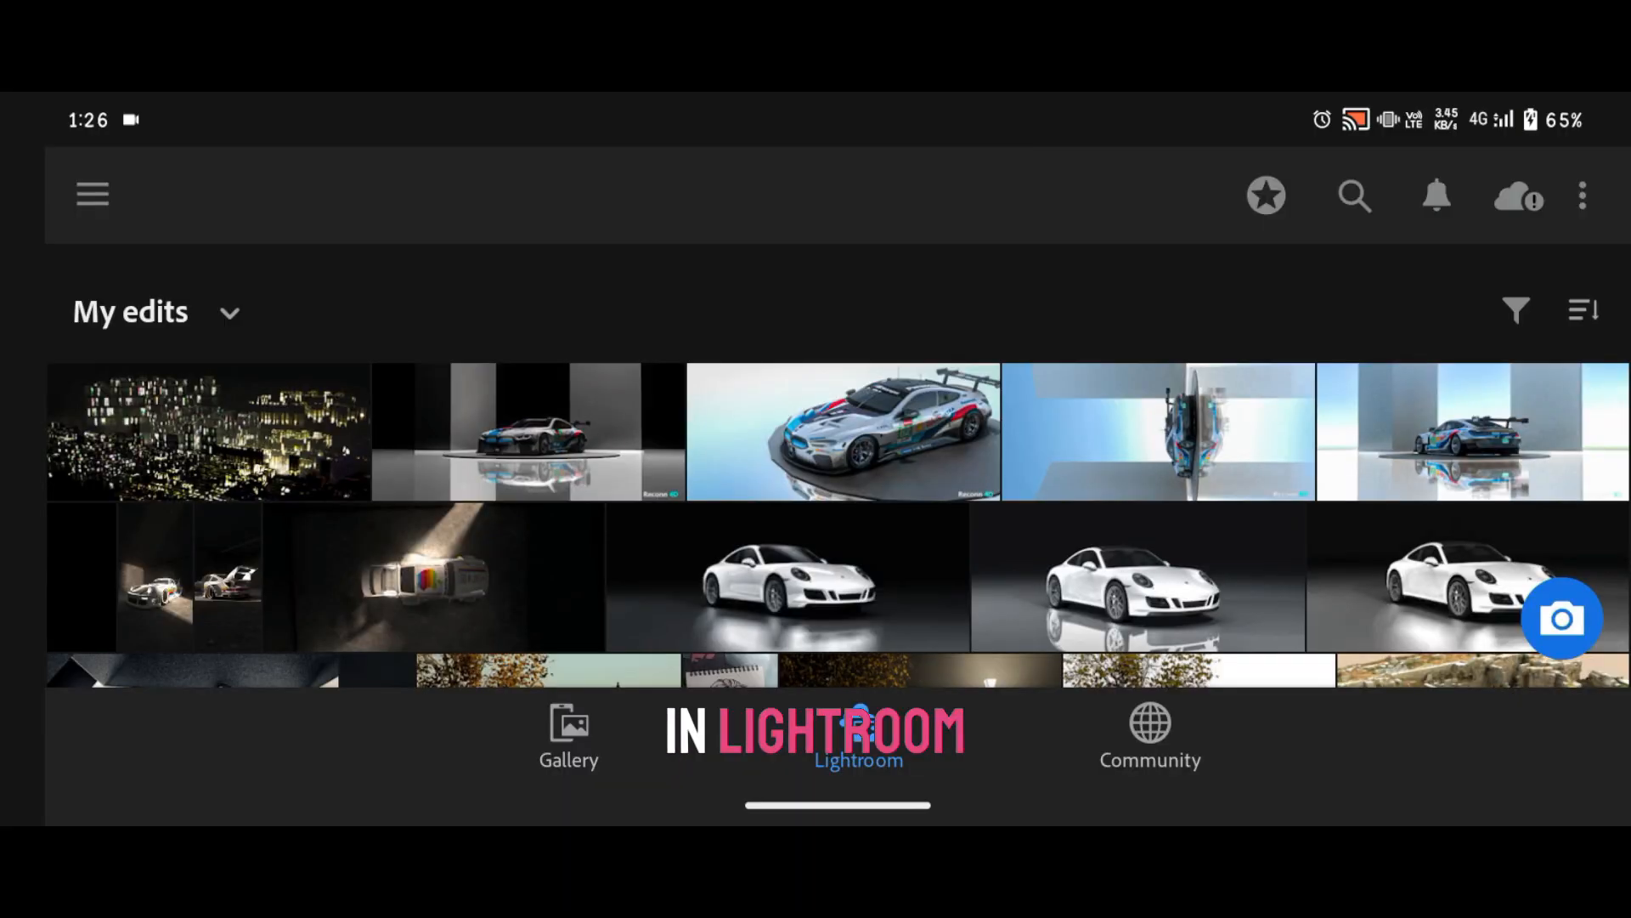
Step: Open the night city render from the My edits grid in Lightroom
click(209, 431)
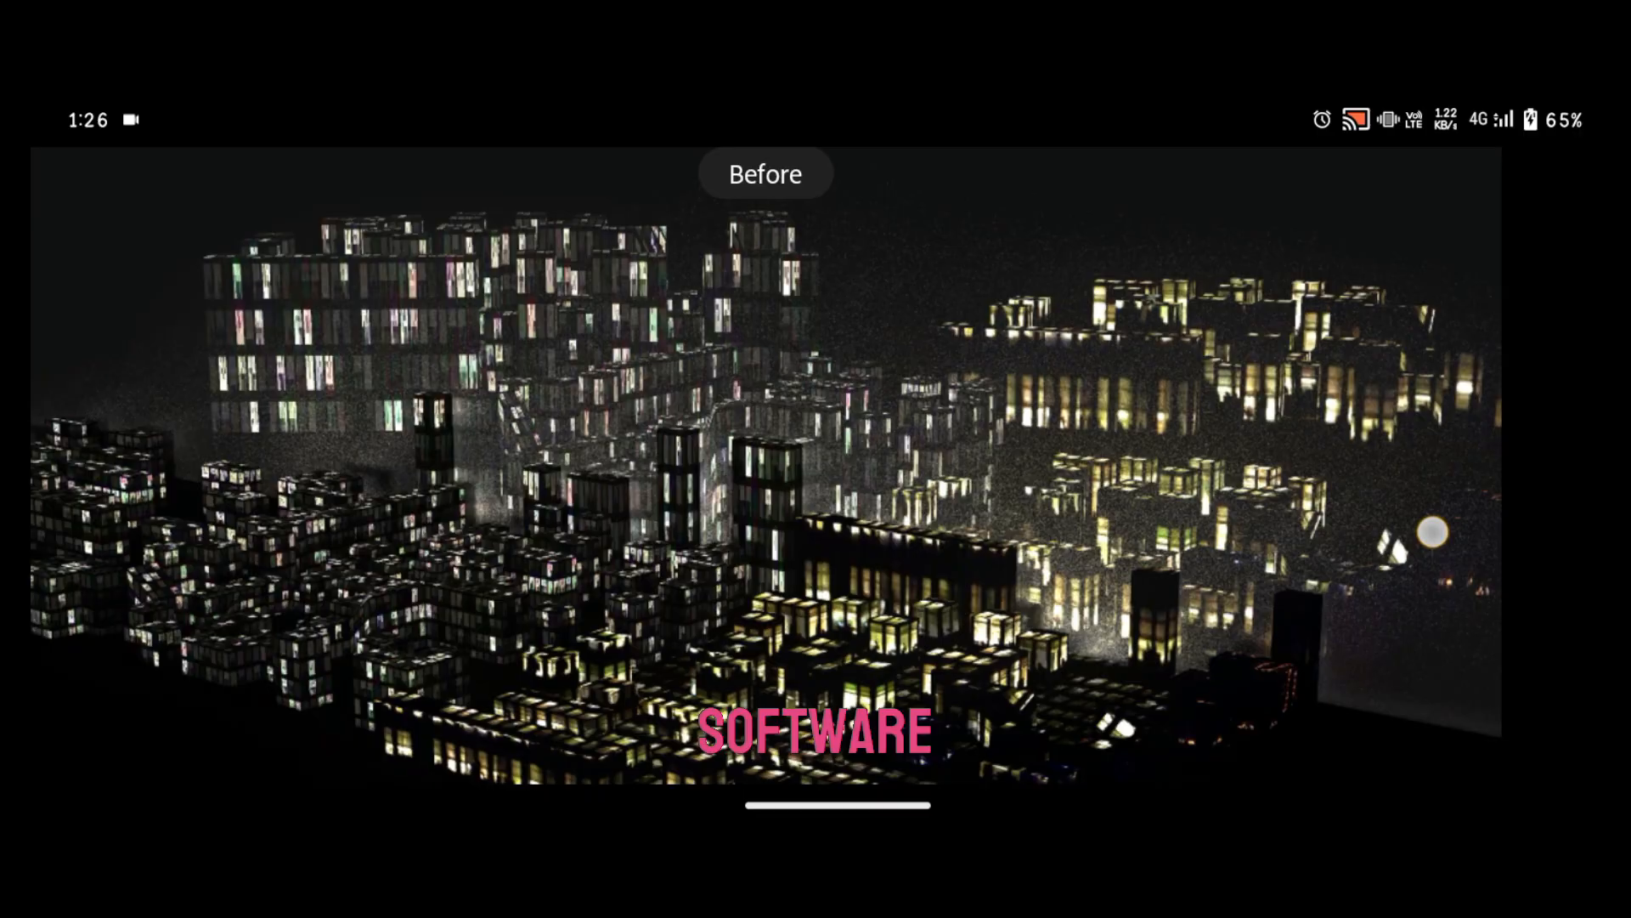